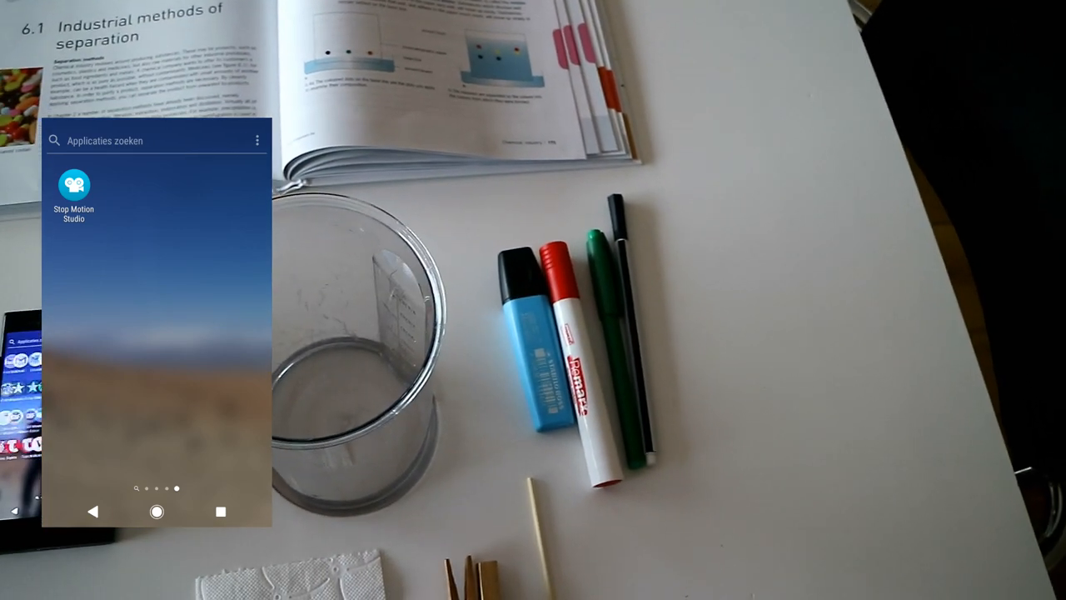
Open the Stop Motion Studio listing in Google Play from the search results
left_click(73, 185)
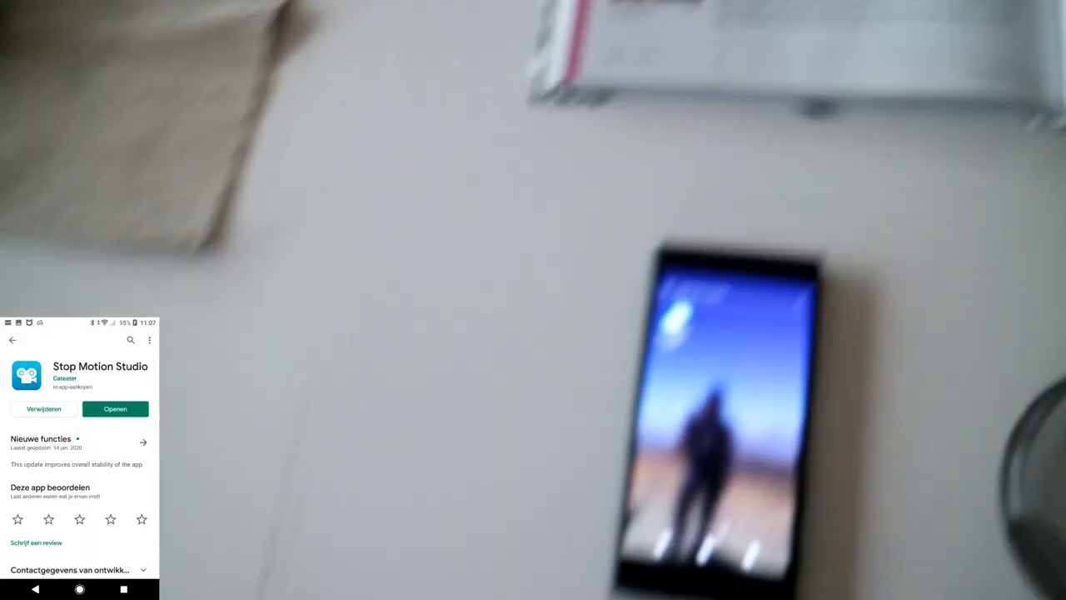